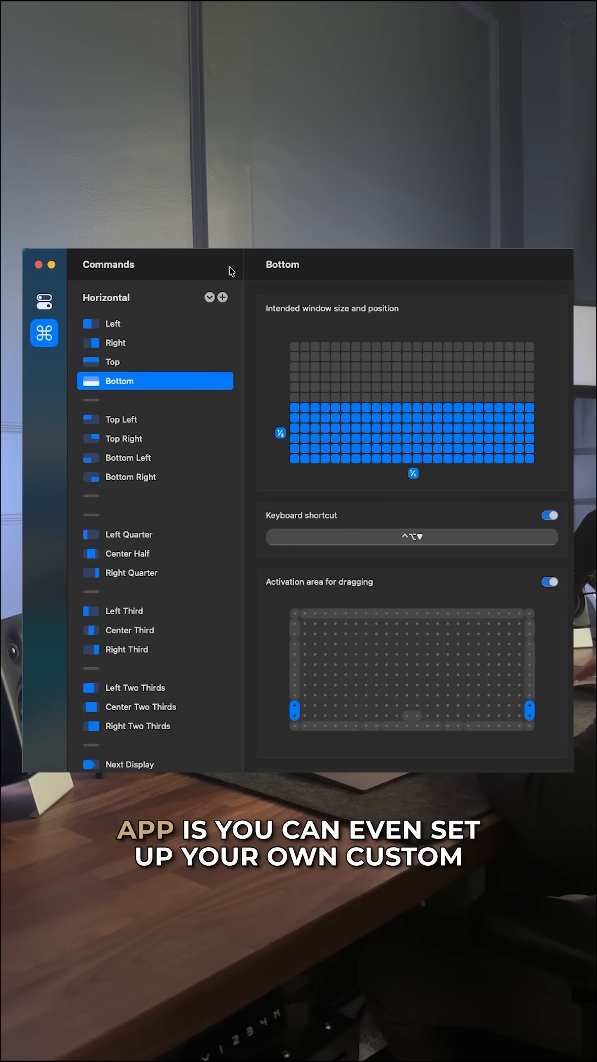
mouse_move(165, 291)
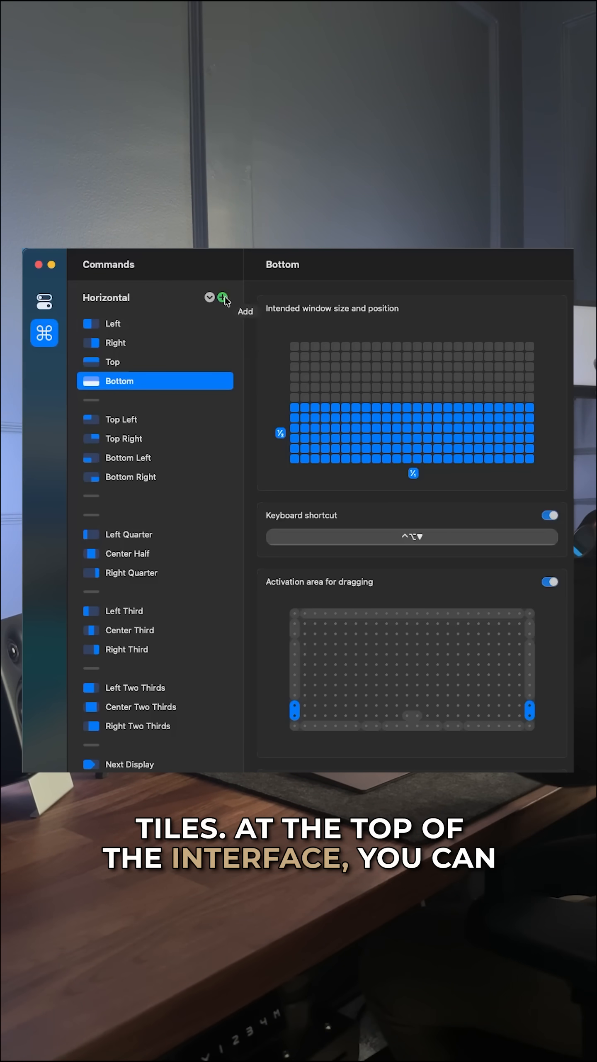
- Create custom window command 'Command 01' with a left-column layout and keyboard shortcut left off
click(223, 297)
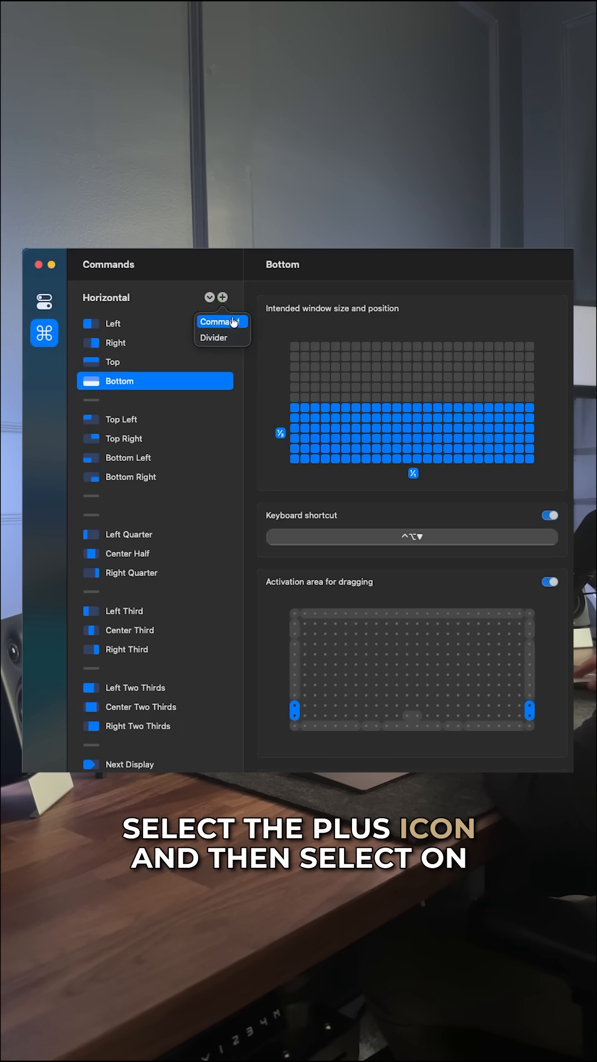
click(217, 321)
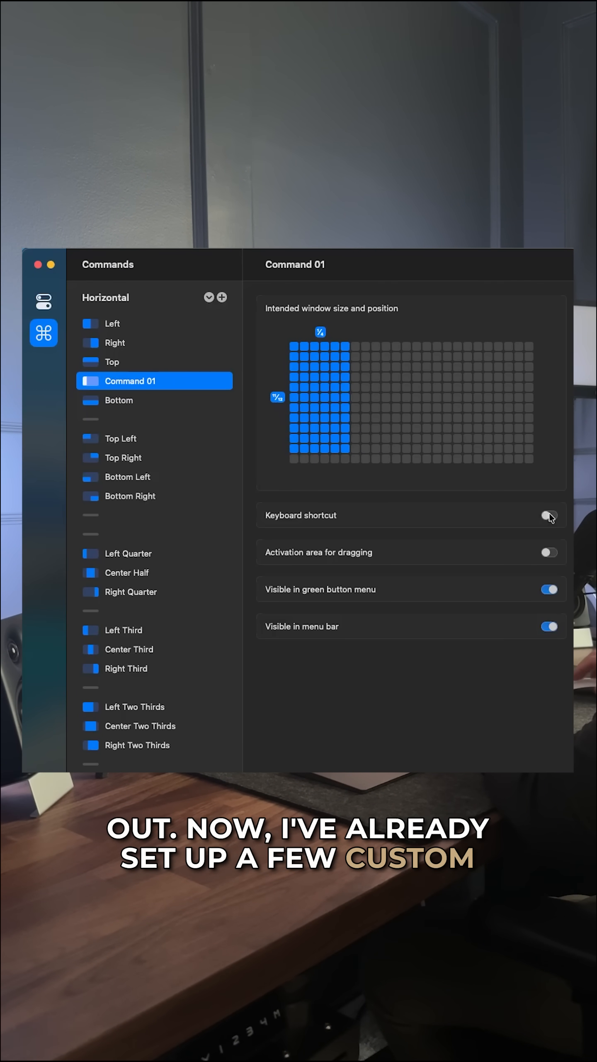
click(550, 516)
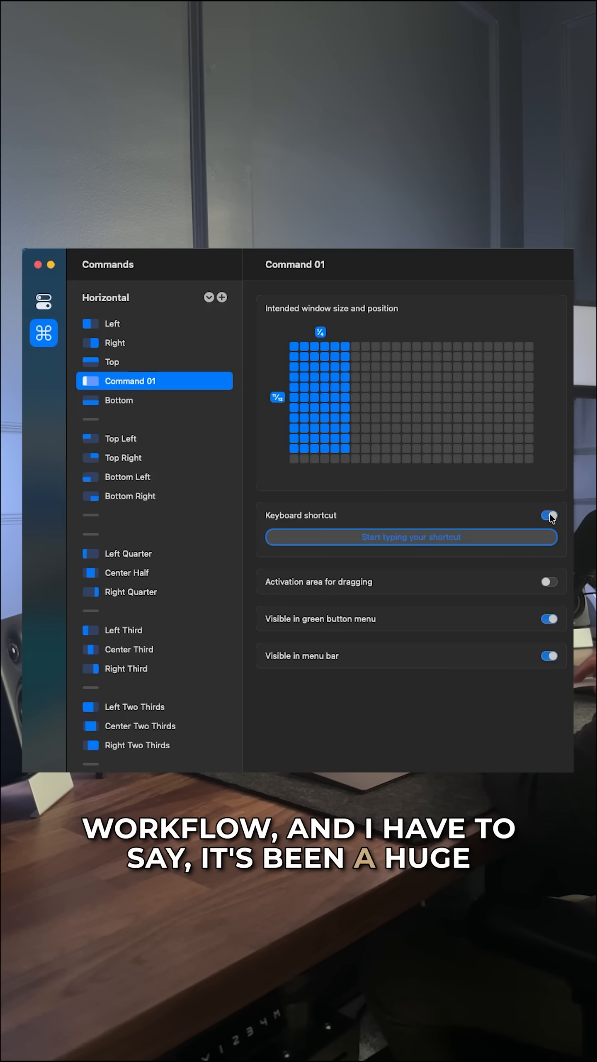
click(547, 515)
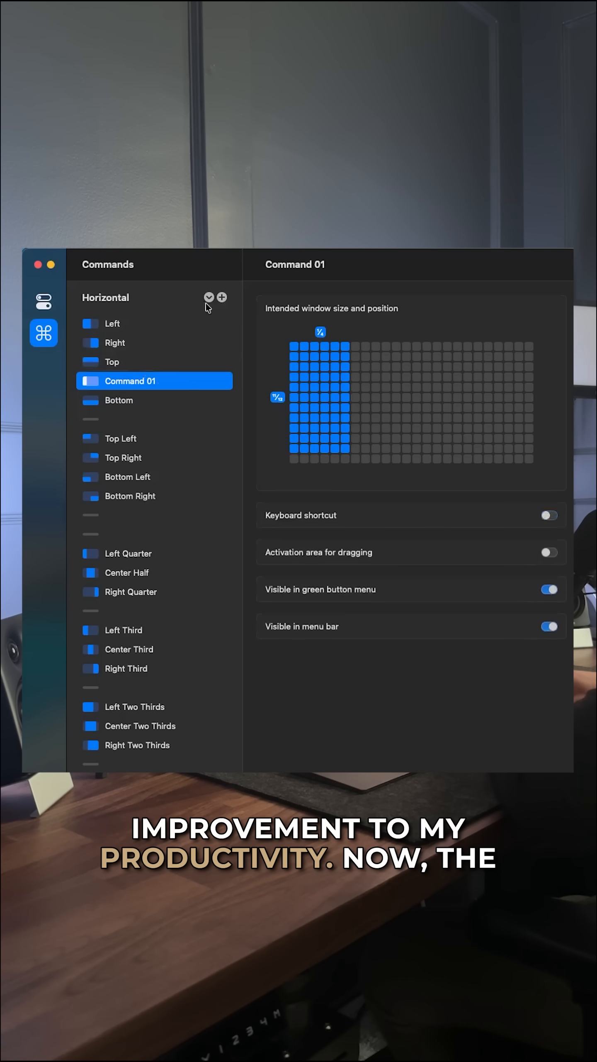
- Insert a divider in the Horizontal list so Command 01 sits below Bottom, separated by it
click(220, 297)
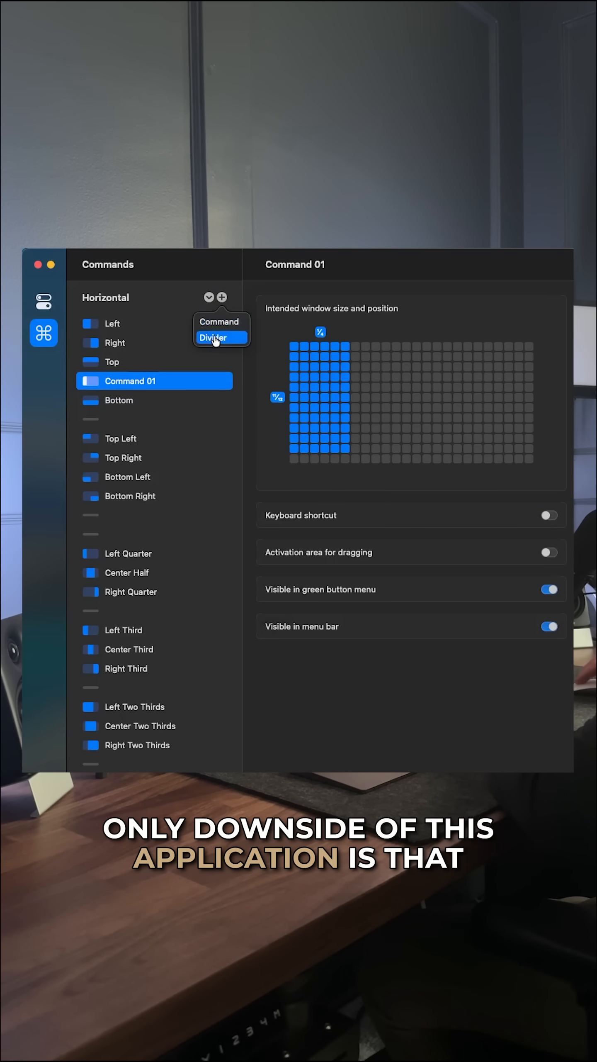
click(213, 338)
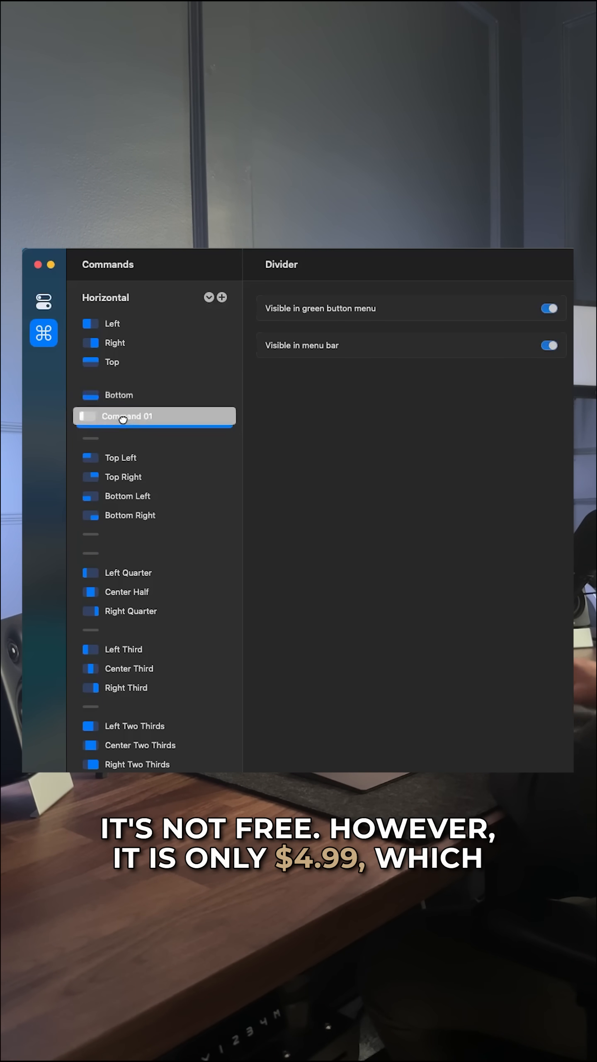
click(155, 416)
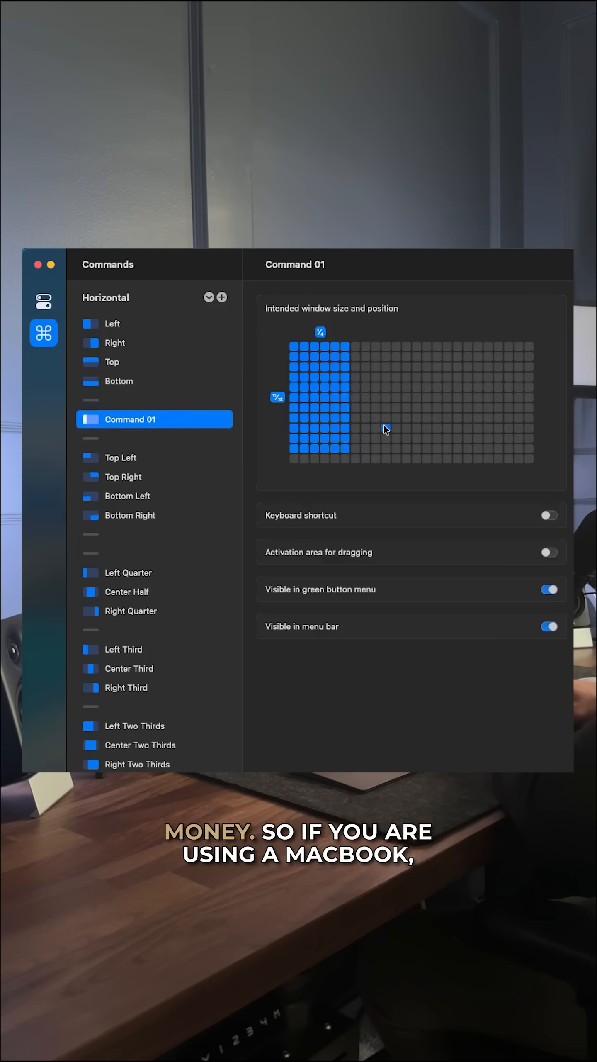